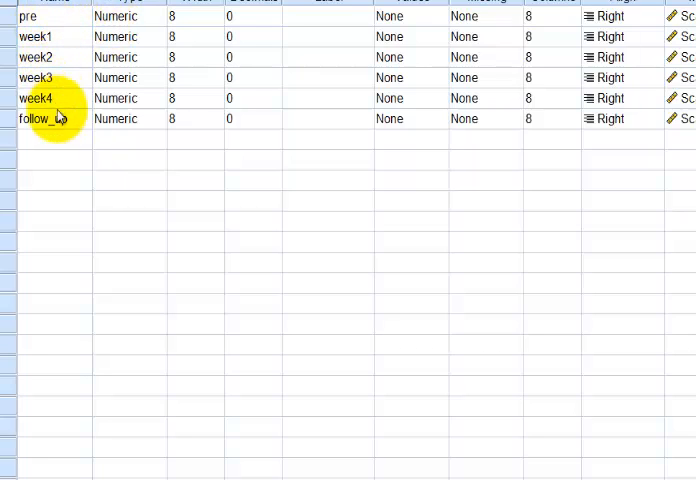
mouse_move(58, 177)
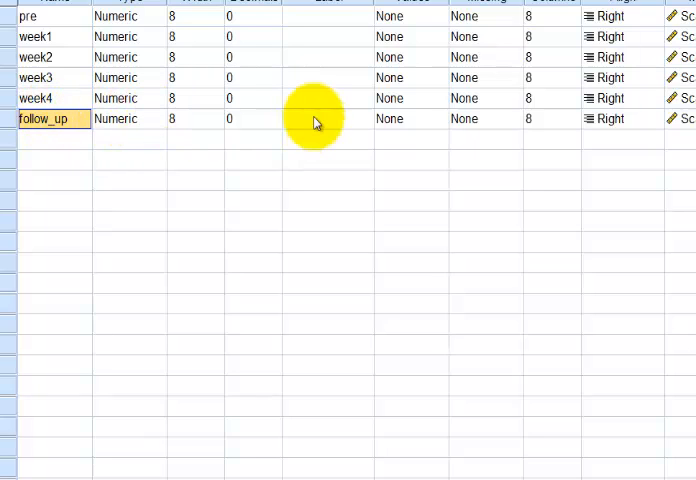
mouse_move(84, 278)
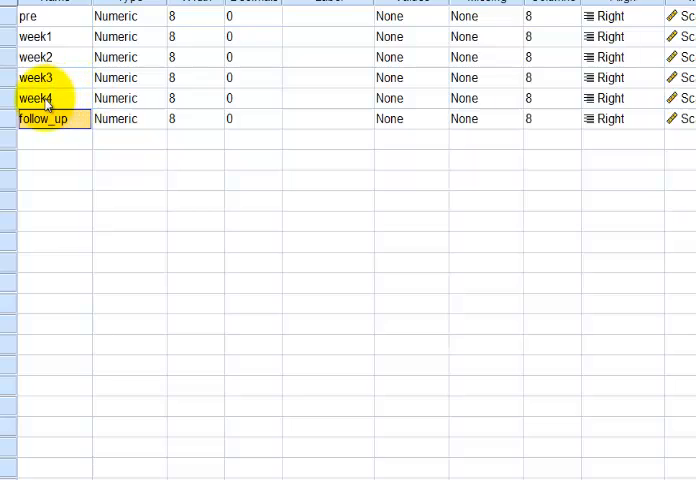
mouse_move(420, 98)
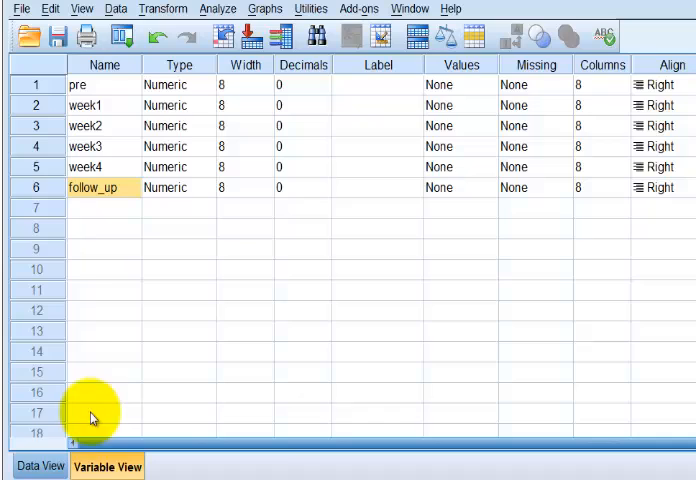
Switch to Data View to show the seven participants' scores across six variables.
click(40, 466)
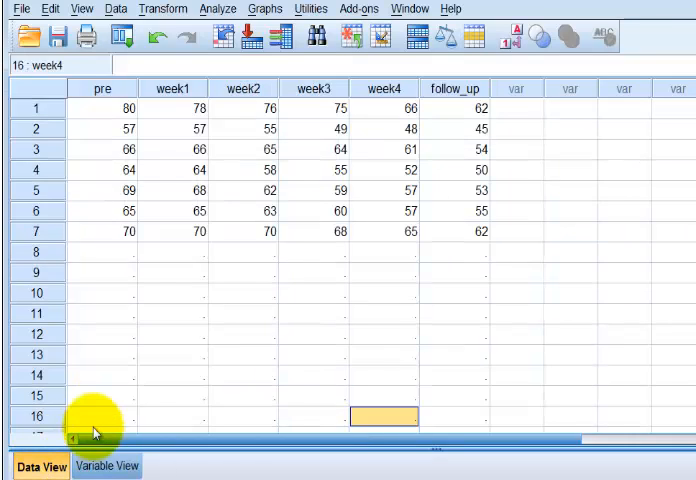
mouse_move(135, 85)
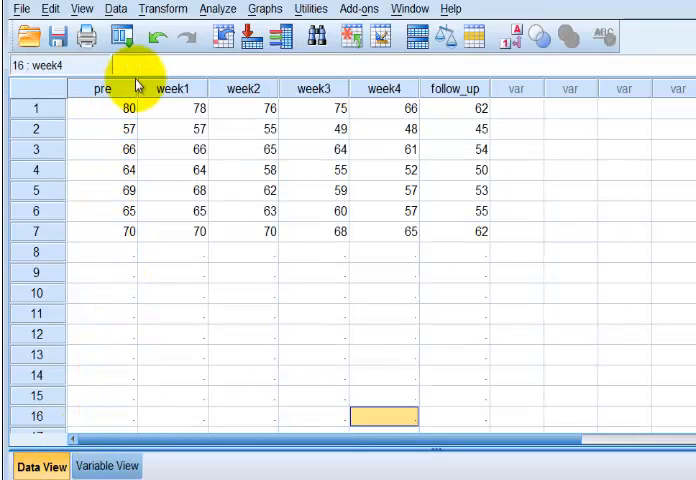
mouse_move(417, 260)
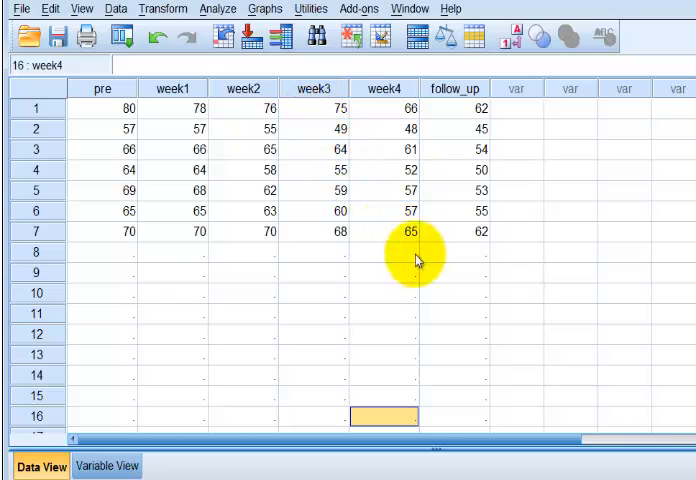
mouse_move(632, 290)
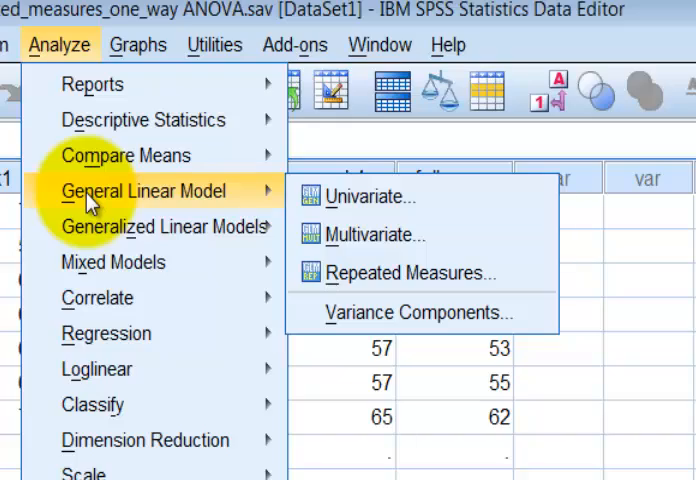
Add a within-subjects factor 'training' with 6 levels in Repeated Measures.
click(413, 272)
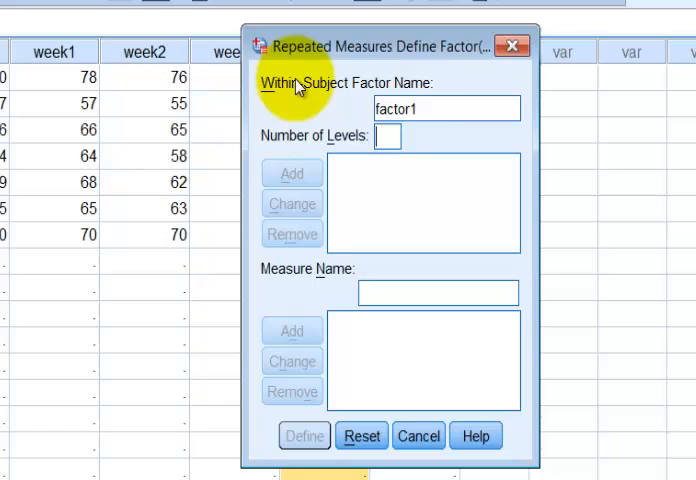
triple_click(446, 108)
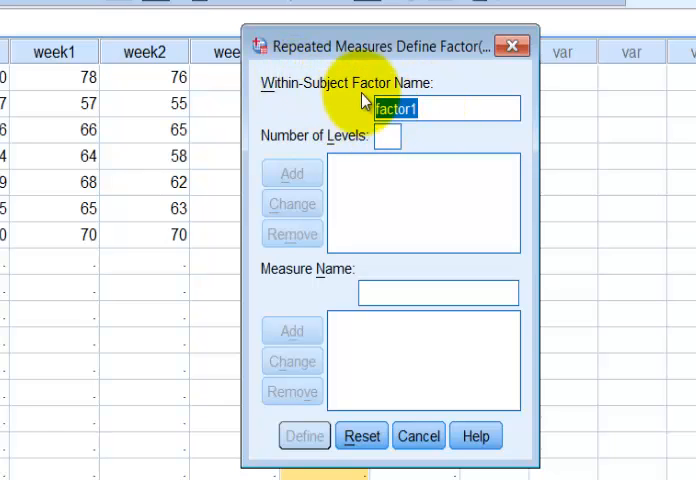
text(tra)
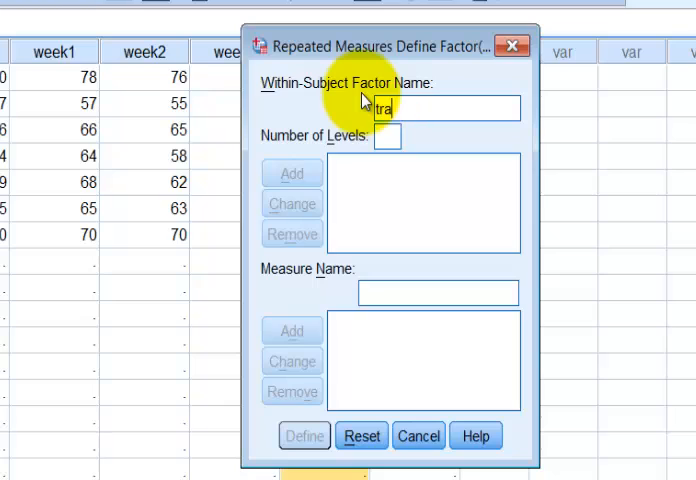
text(in)
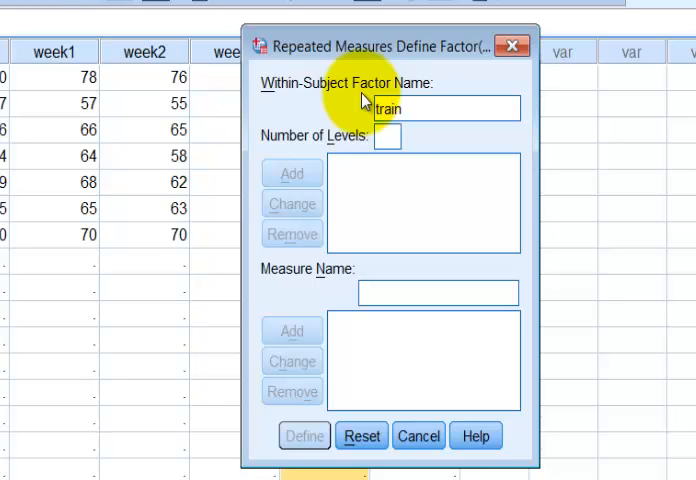
text(ing)
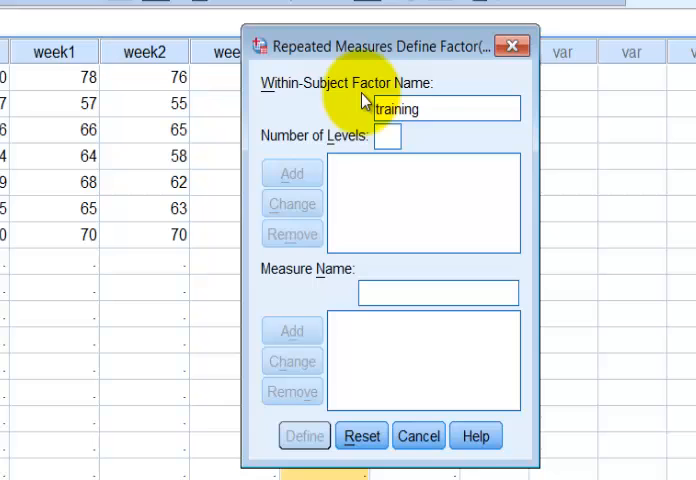
mouse_move(368, 78)
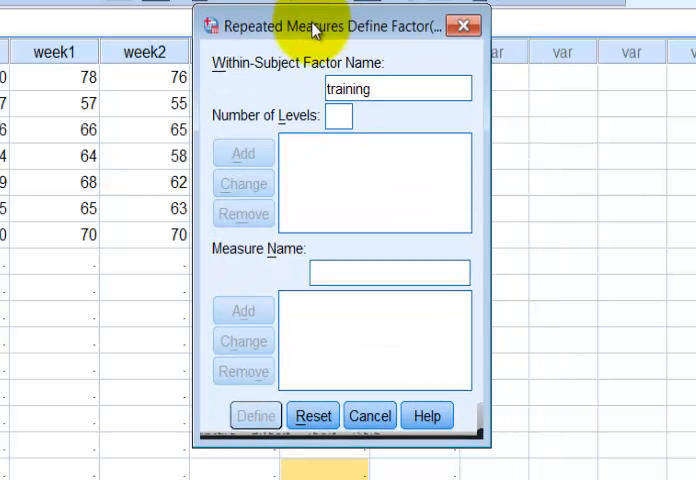
text(6)
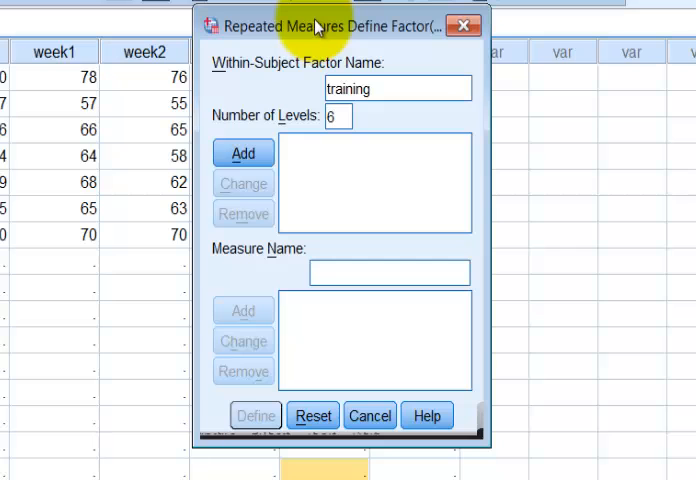
click(243, 153)
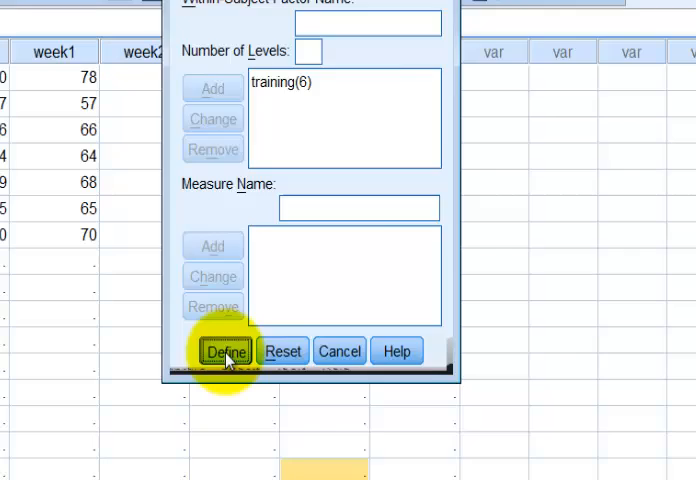
Assign pre, week1–week4 and follow_up as the training factor's within-subjects variables.
click(227, 351)
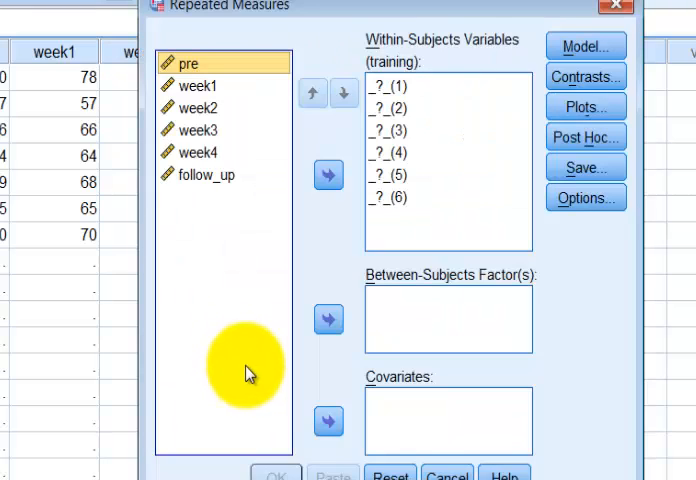
mouse_move(210, 14)
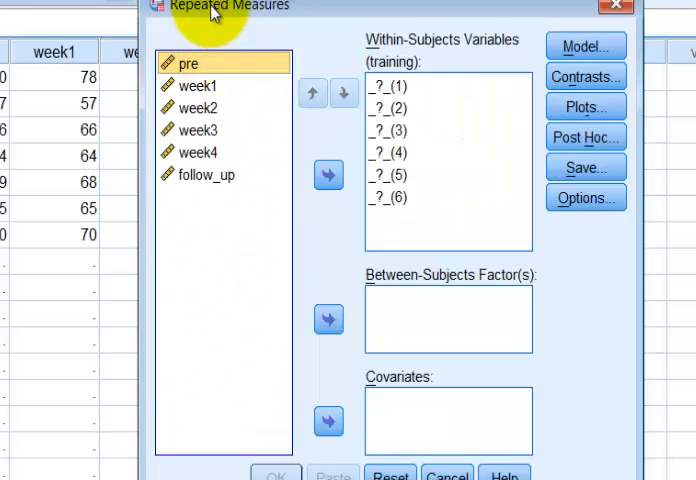
mouse_move(189, 63)
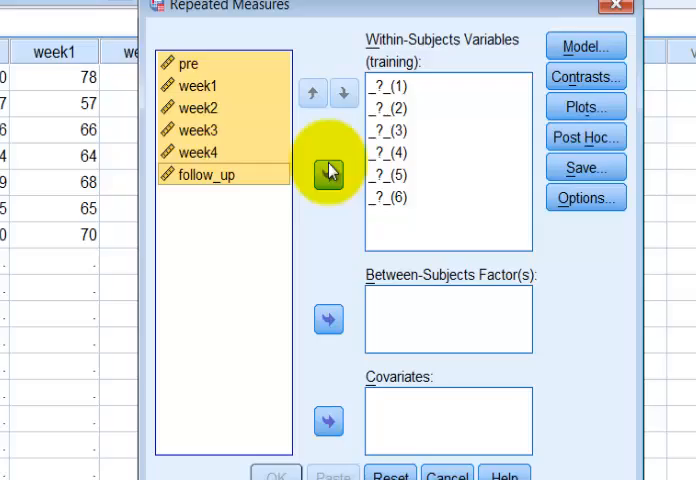
click(328, 170)
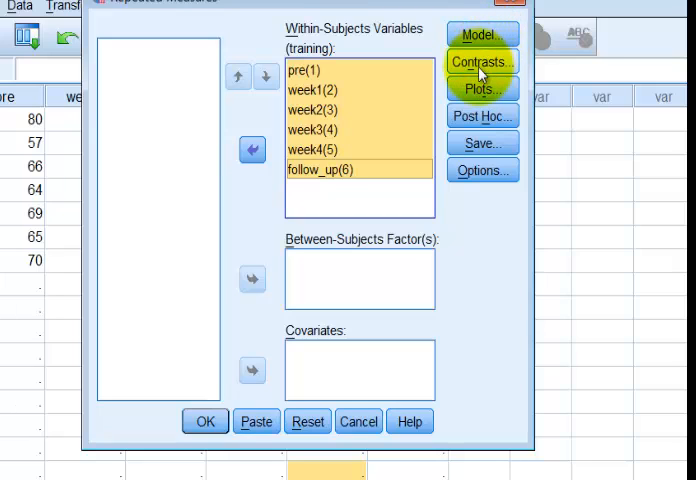
Add a profile plot with training on the horizontal axis.
click(481, 89)
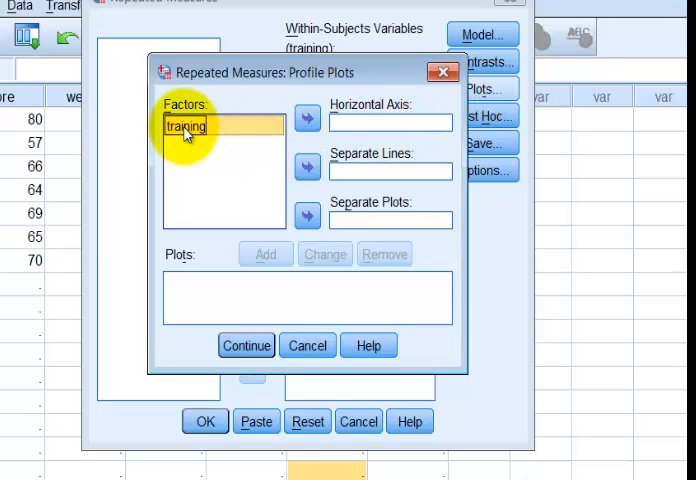
click(306, 118)
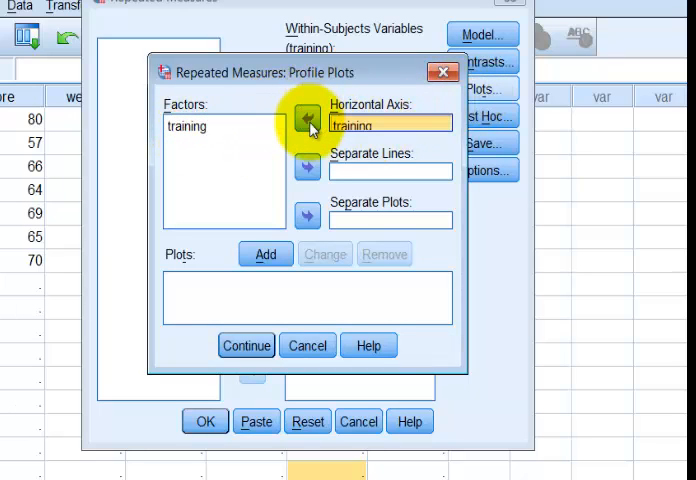
click(266, 253)
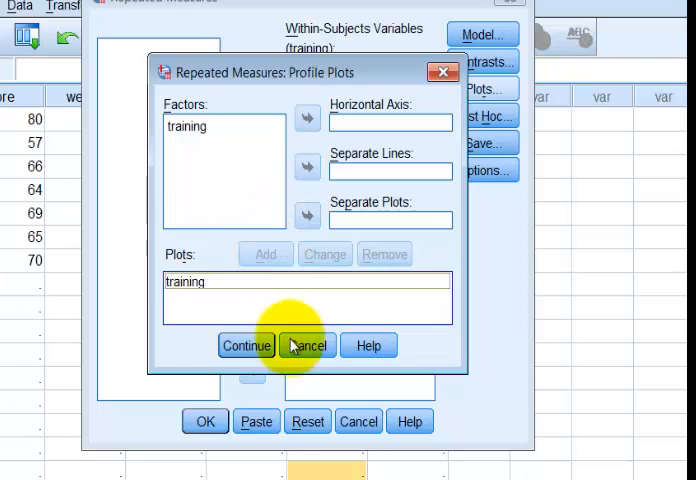
click(246, 345)
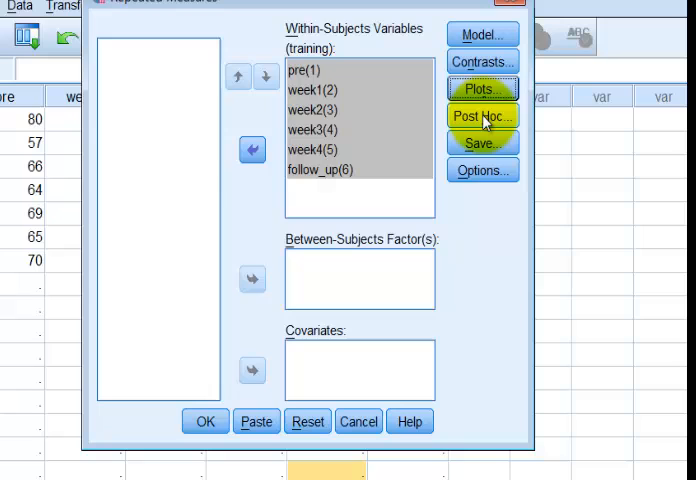
mouse_move(483, 170)
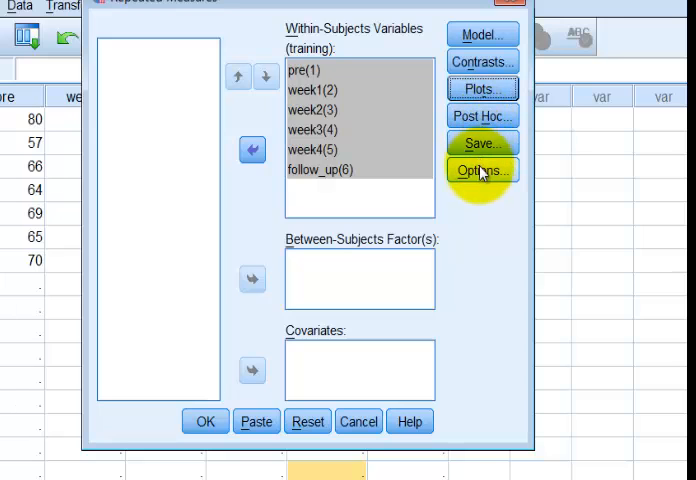
Tick descriptive statistics, effect size estimates, observed power and homogeneity tests in Options.
click(481, 170)
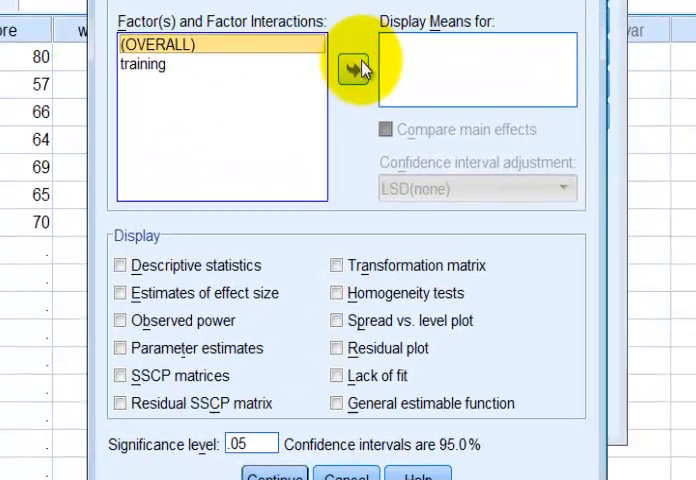
click(357, 62)
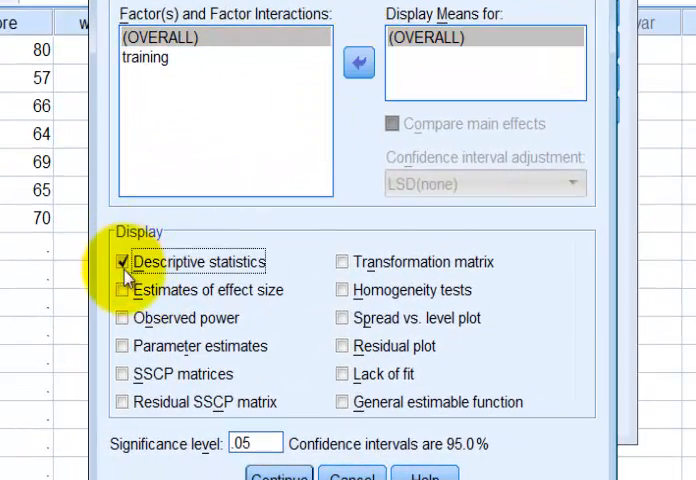
click(120, 290)
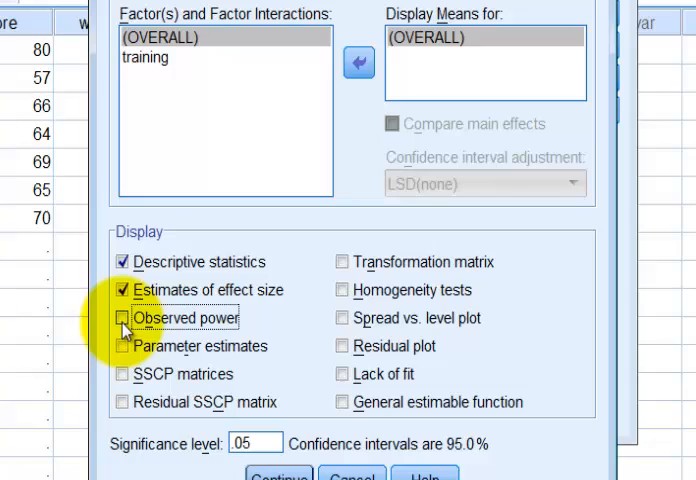
click(123, 318)
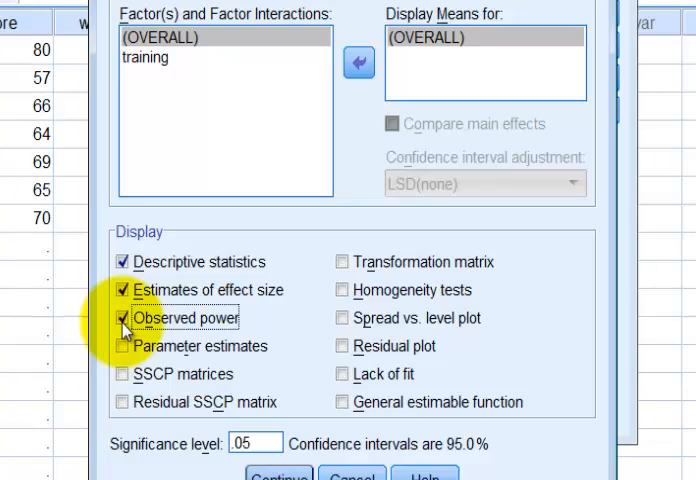
click(342, 290)
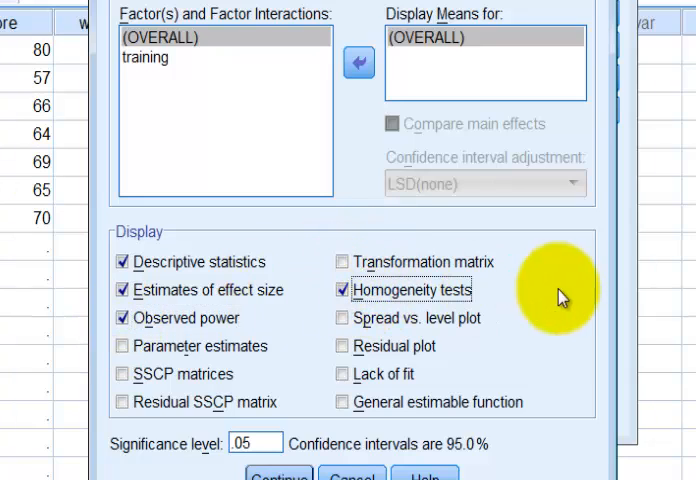
mouse_move(551, 303)
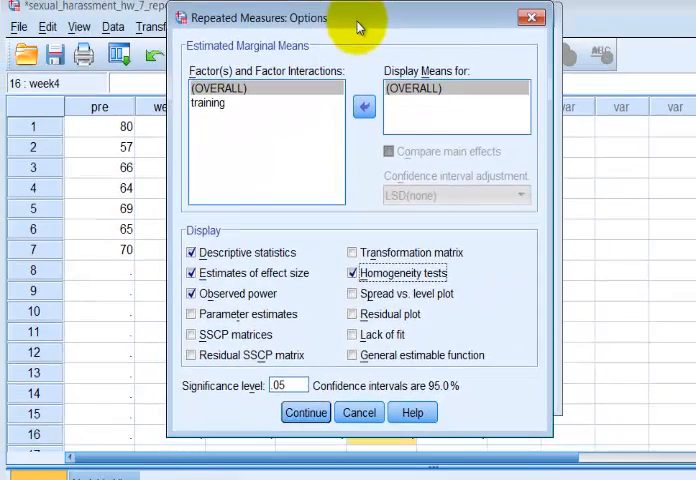
Confirm the options and run the repeated measures analysis.
click(306, 412)
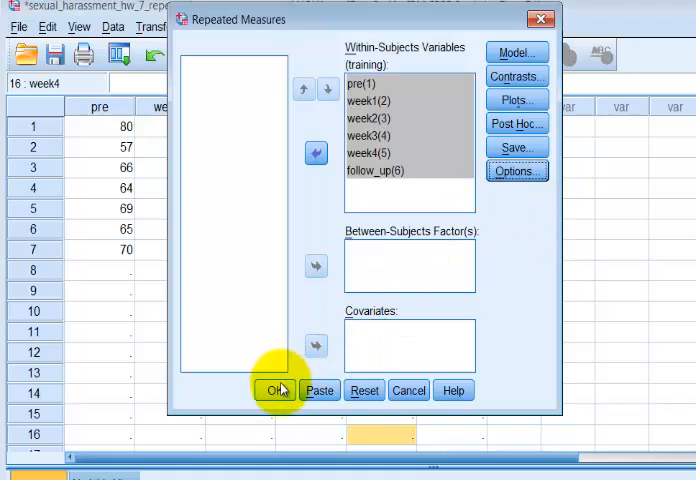
click(276, 390)
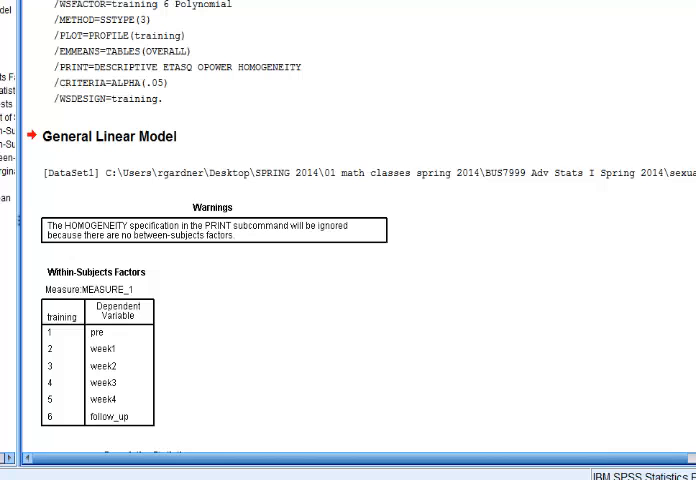
Scroll to the Descriptive Statistics and Multivariate Tests tables, showing Wilks' Lambda at .029.
scroll(down, 3)
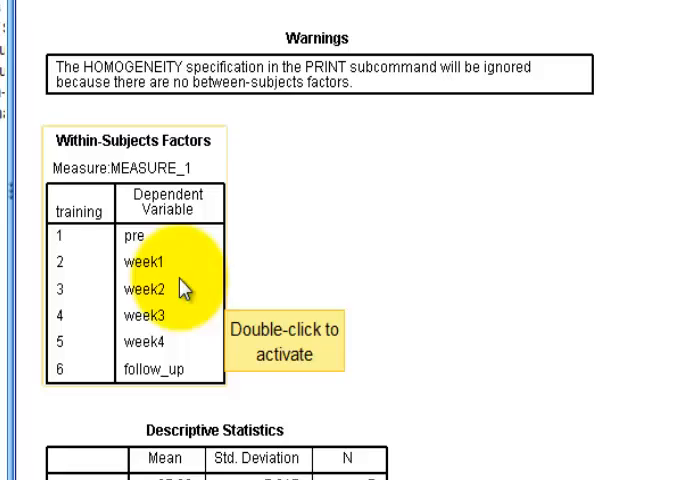
scroll(down, 3)
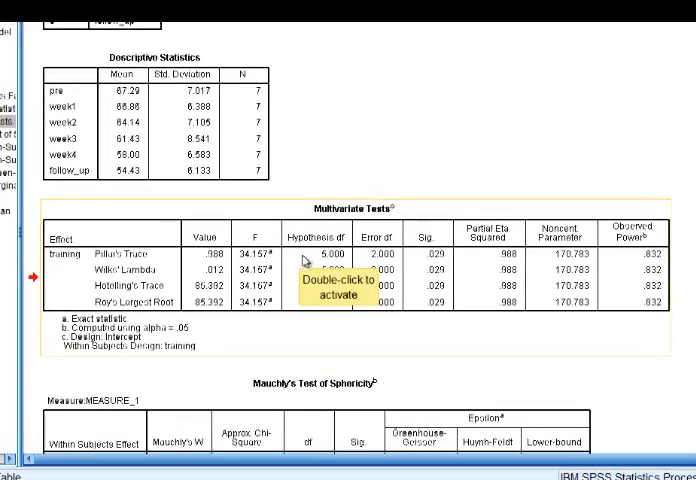
mouse_move(477, 160)
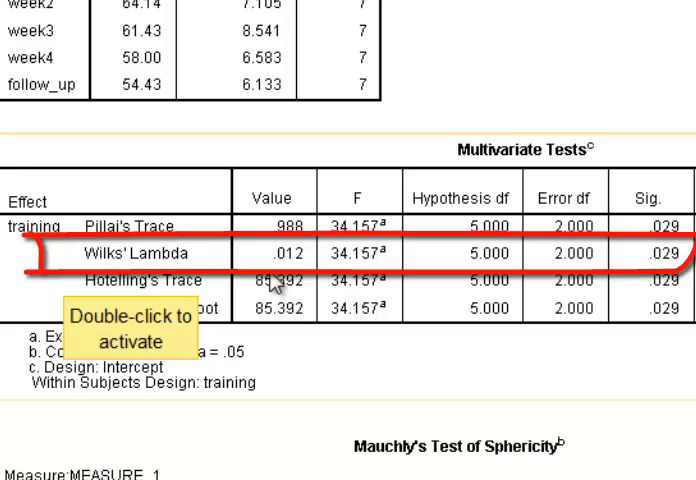
mouse_move(320, 265)
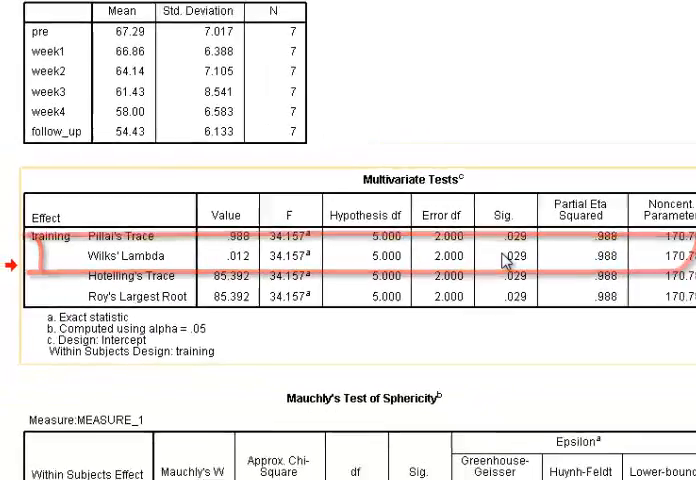
scroll(right, 3)
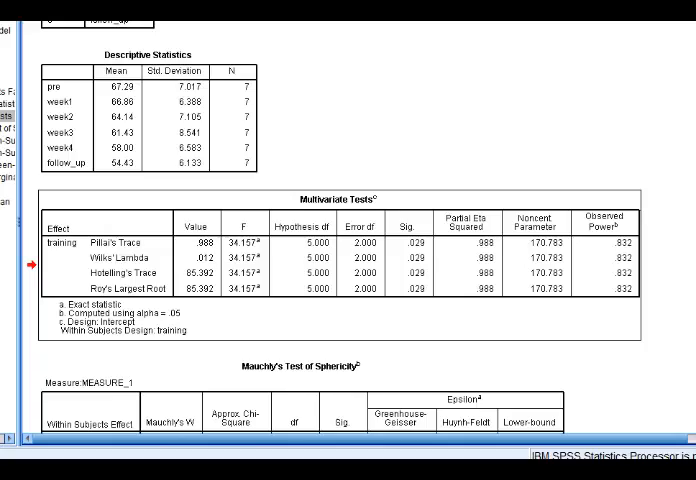
Scroll to Mauchly's Test of Sphericity (W = .004, Sig. = .097).
scroll(down, 3)
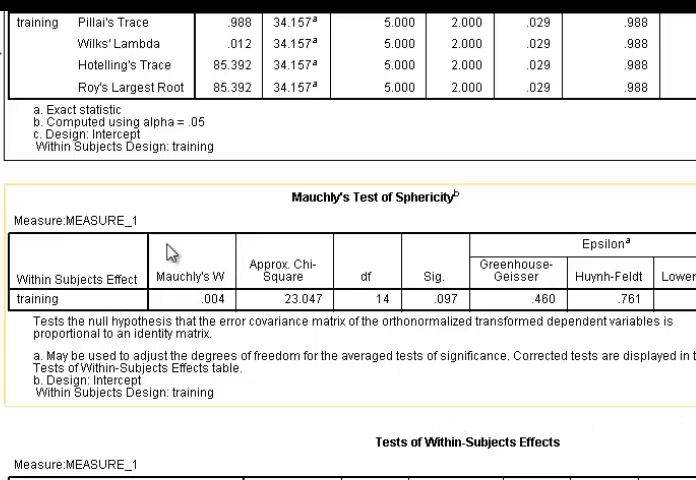
mouse_move(210, 311)
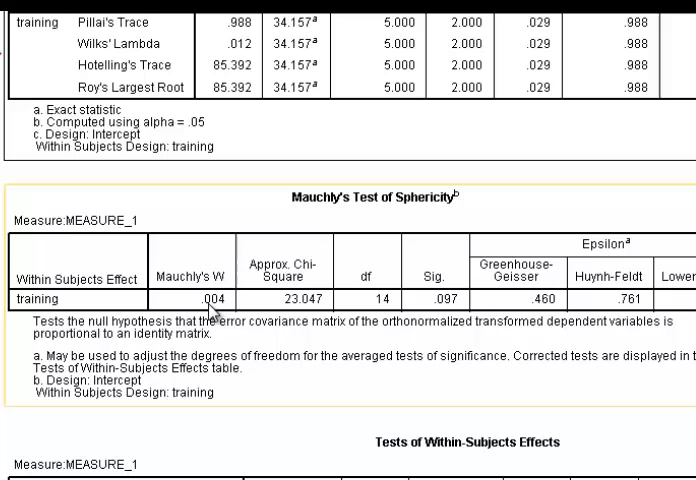
mouse_move(421, 339)
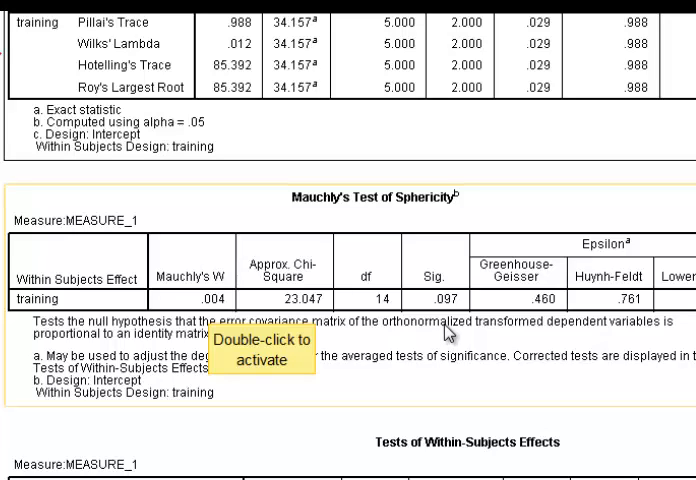
mouse_move(447, 330)
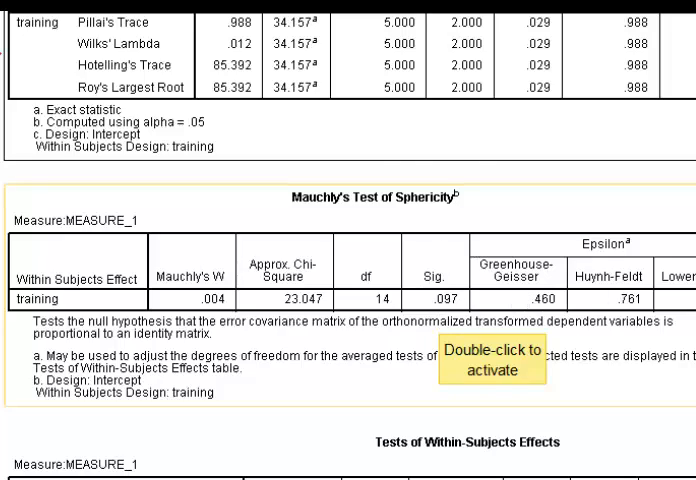
double_click(490, 357)
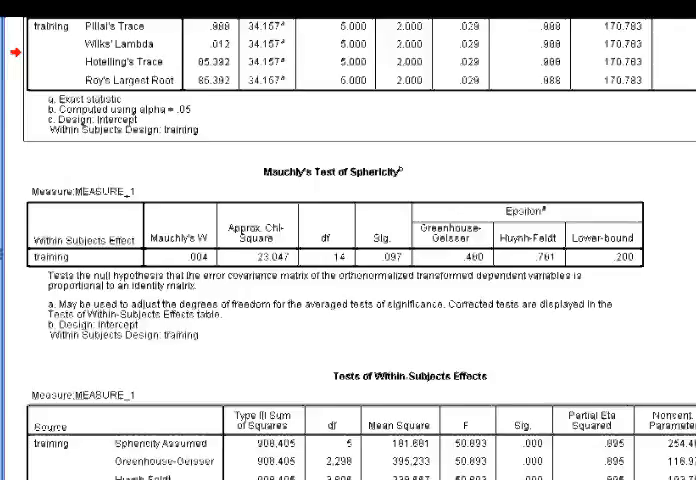
Scroll to Tests of Within-Subjects Effects (F = 50.893) and Within-Subjects Contrasts.
scroll(down, 3)
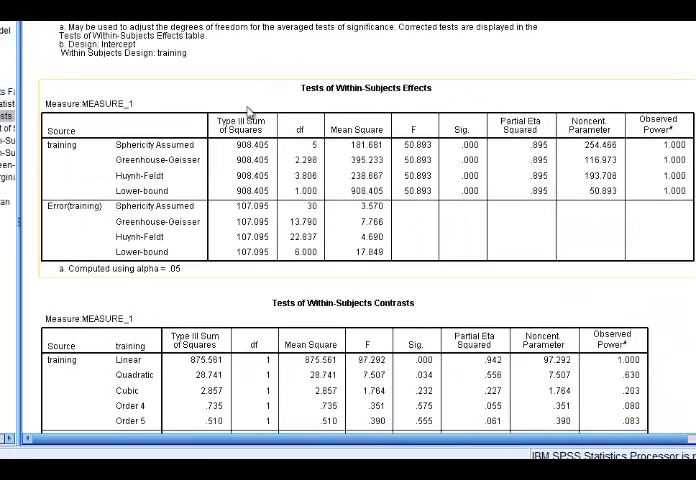
mouse_move(325, 118)
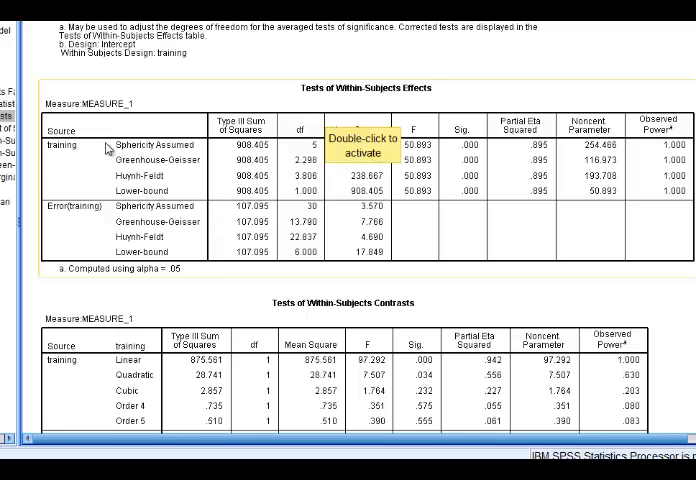
mouse_move(413, 218)
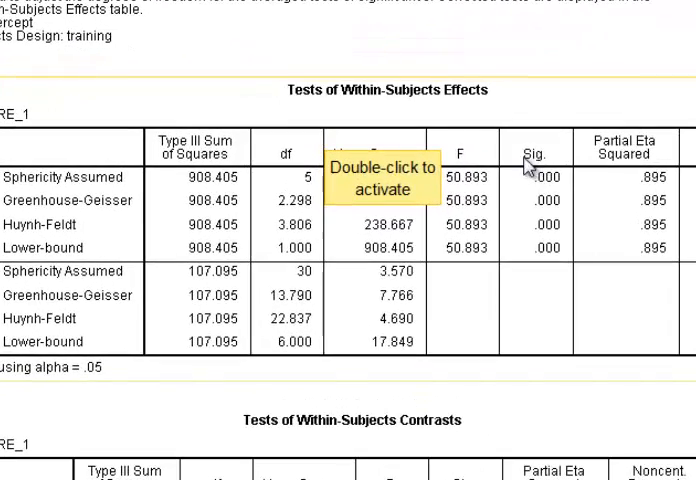
mouse_move(486, 158)
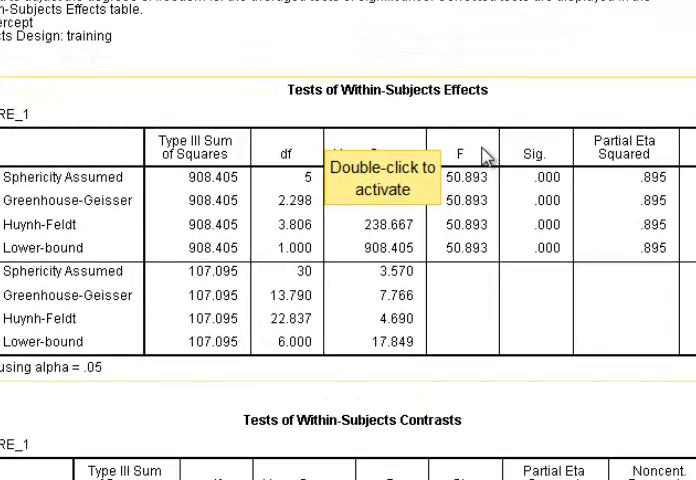
mouse_move(487, 205)
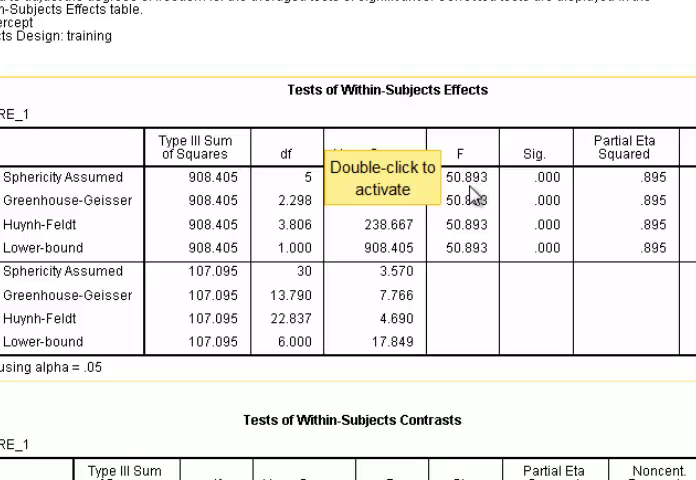
mouse_move(525, 172)
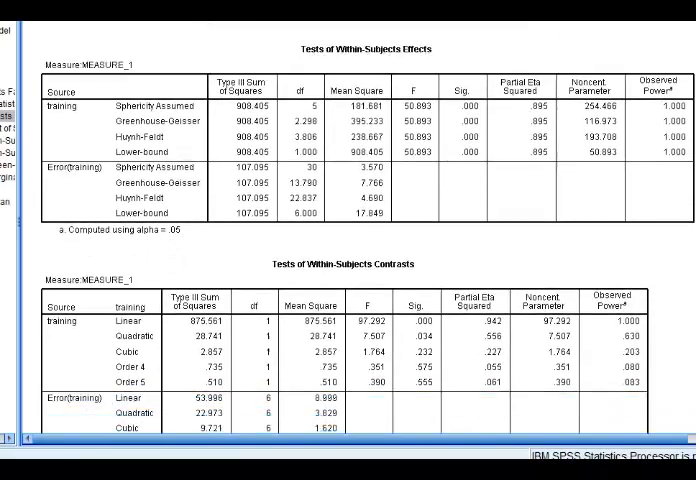
scroll(down, 3)
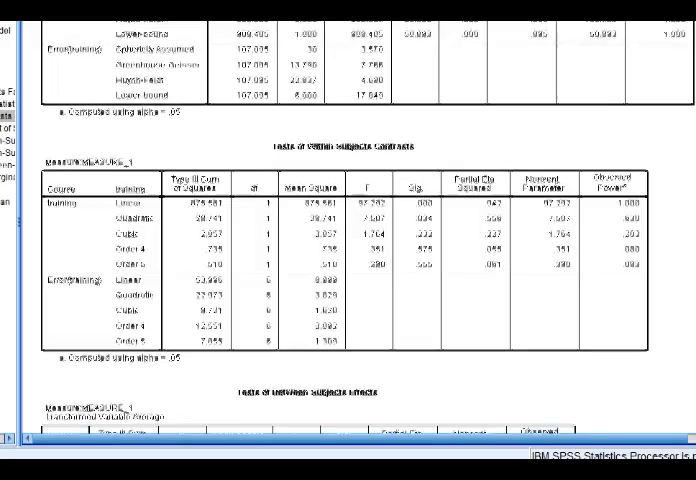
Scroll to Between-Subjects Effects and the Estimated Marginal Means grand mean of 62.024.
scroll(down, 3)
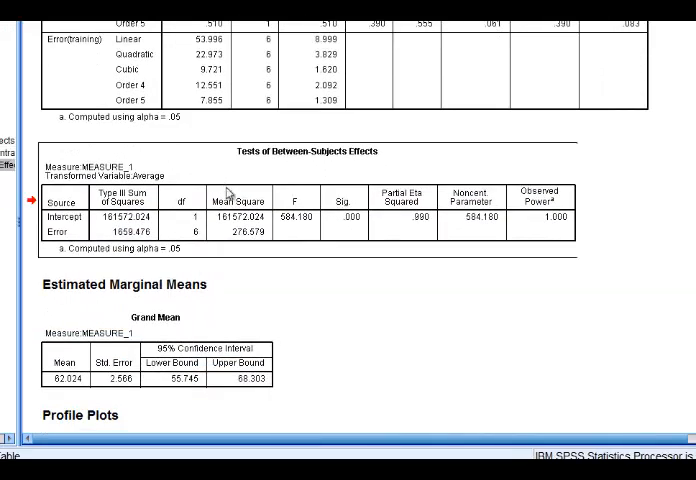
mouse_move(230, 192)
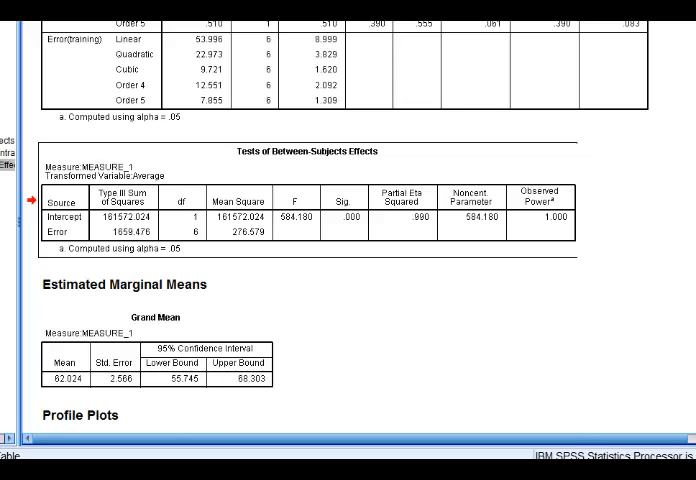
scroll(down, 3)
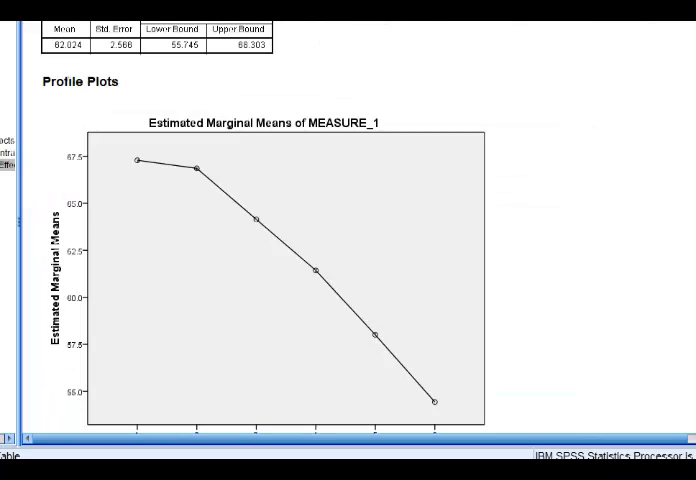
Scroll to the profile plot showing means falling from about 67.3 to 54.4.
scroll(down, 3)
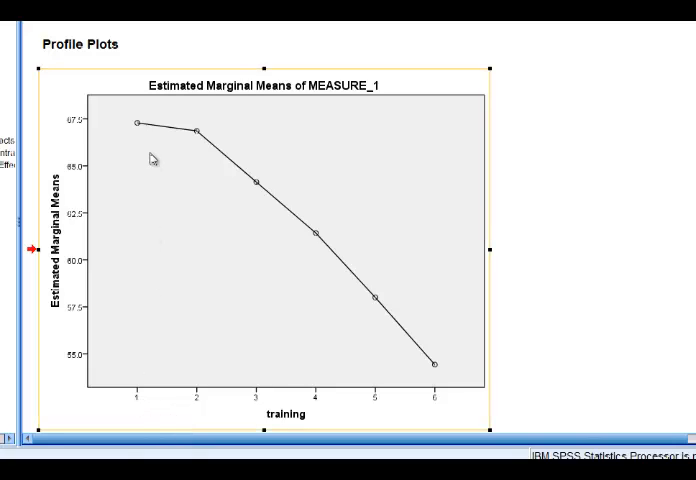
mouse_move(203, 390)
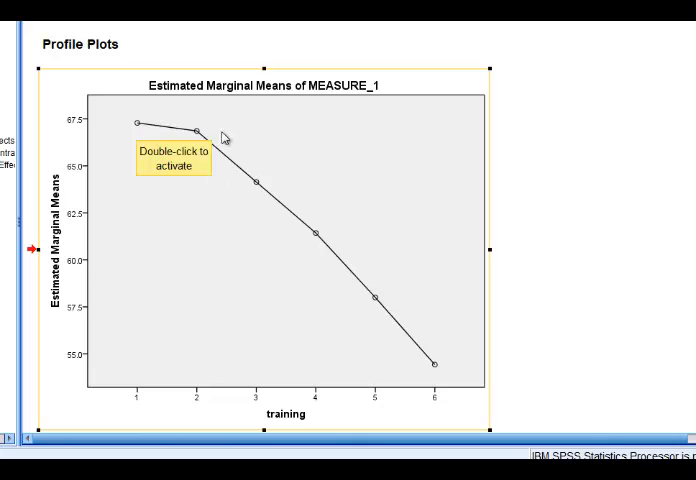
mouse_move(259, 193)
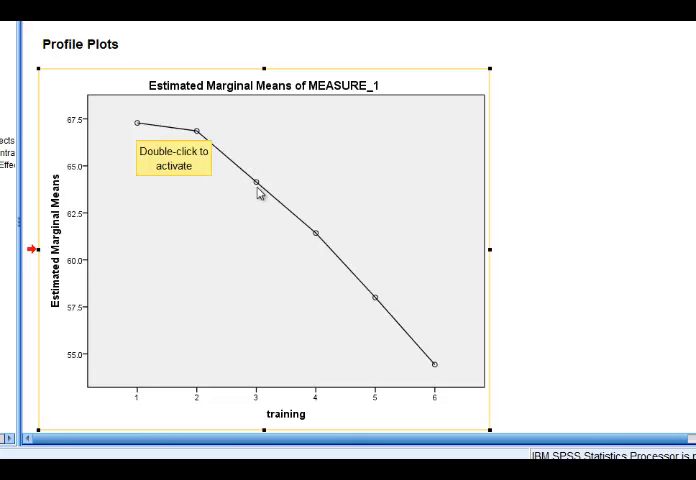
mouse_move(385, 305)
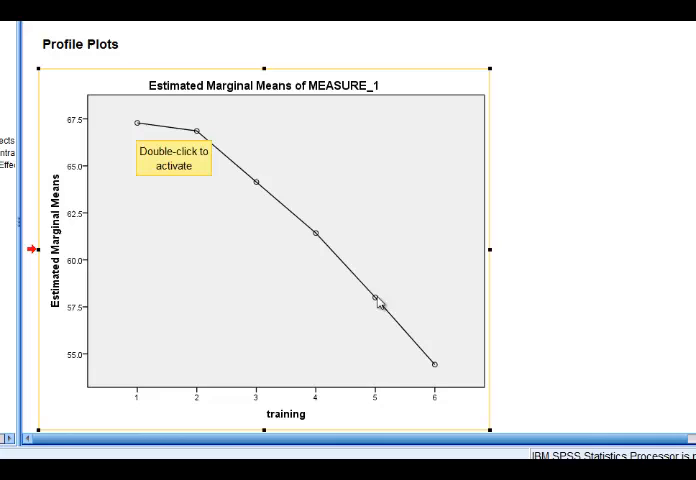
mouse_move(435, 360)
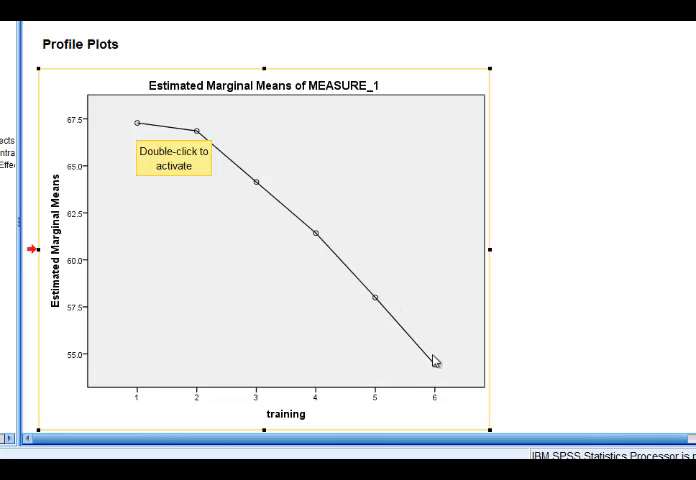